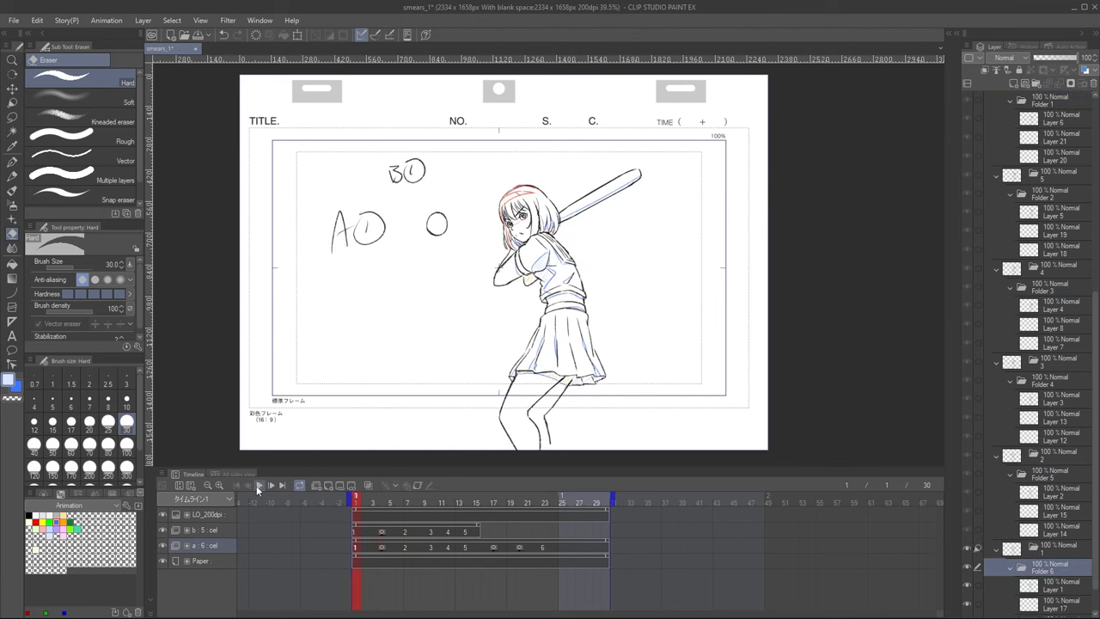
- Step through the swing cels and land on a new in-between drawing A3 at frame 12
{"action": "left_click", "coordinate": [258, 484]}
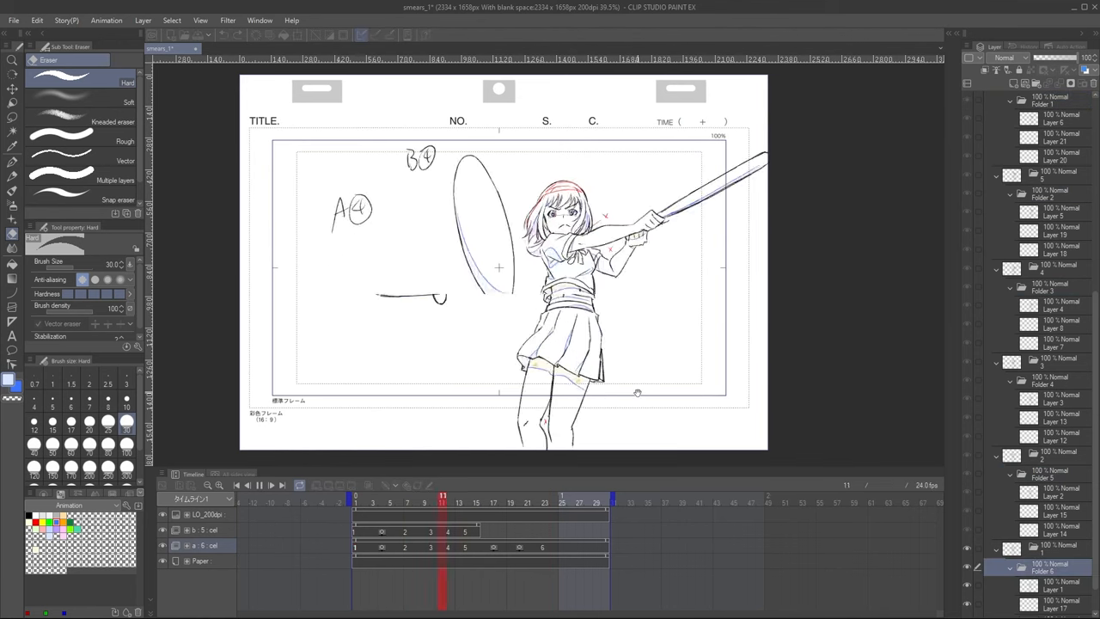
{"action": "left_click", "coordinate": [595, 501]}
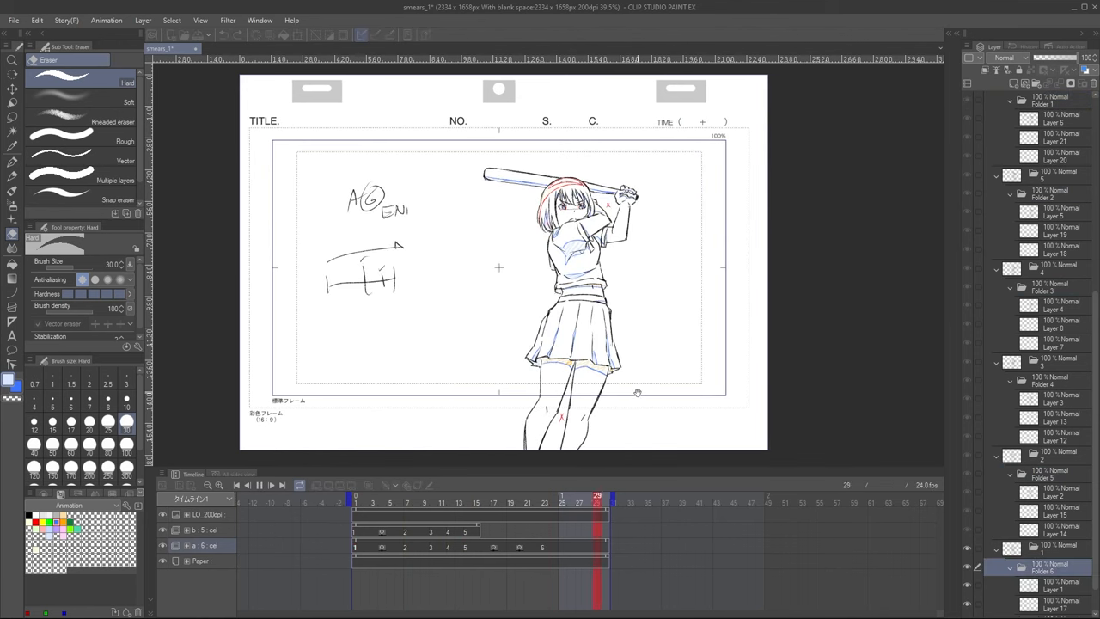
{"action": "left_click", "coordinate": [490, 499]}
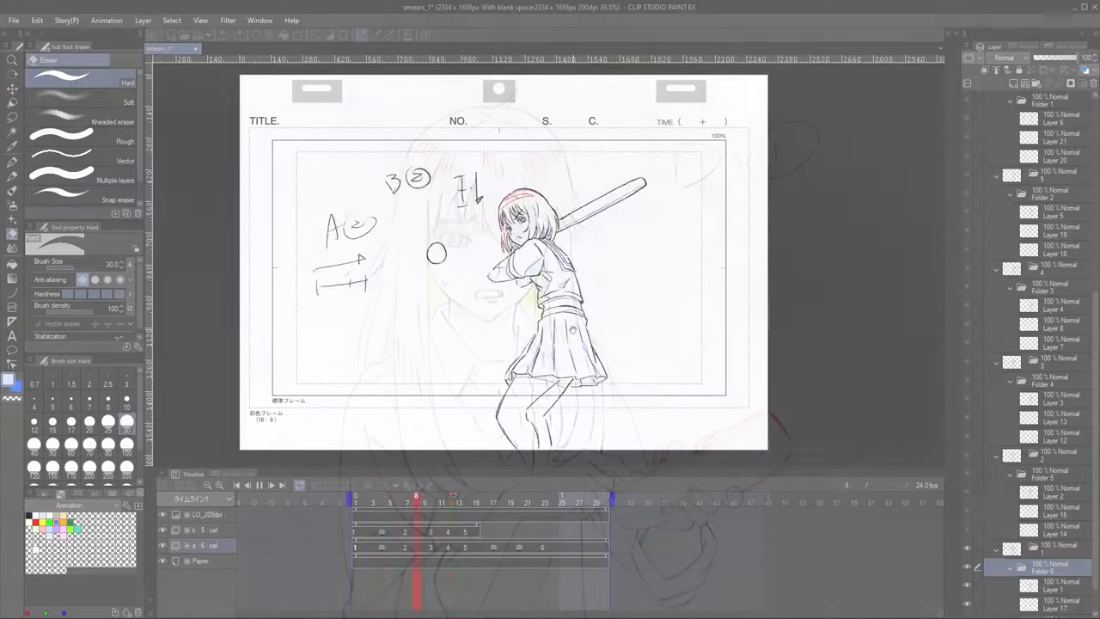
{"action": "left_click", "coordinate": [571, 502]}
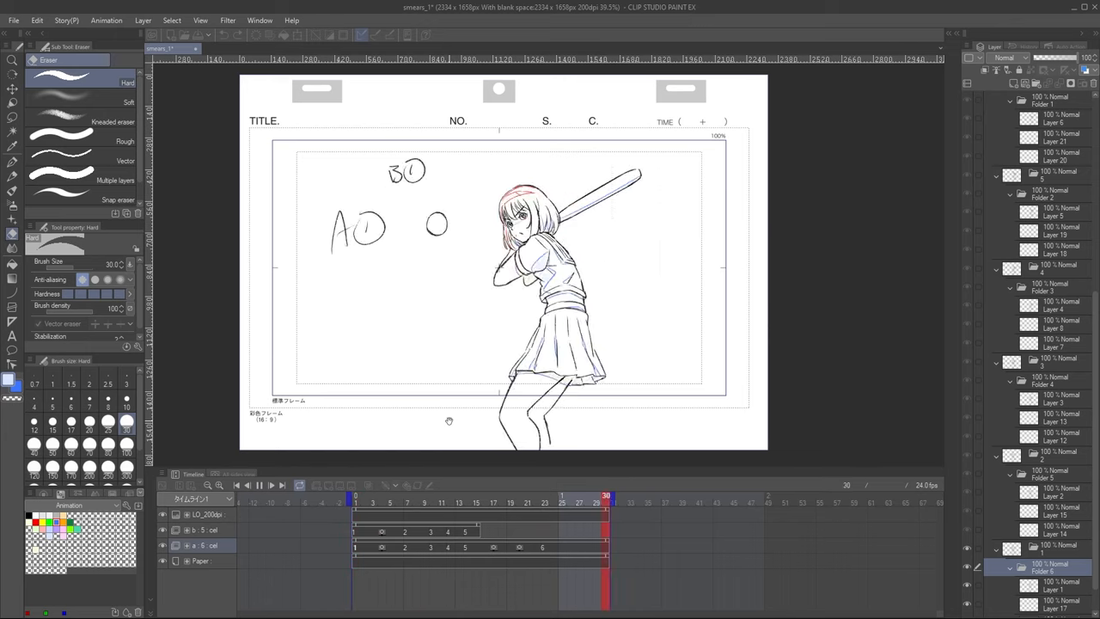
{"action": "left_click", "coordinate": [507, 494]}
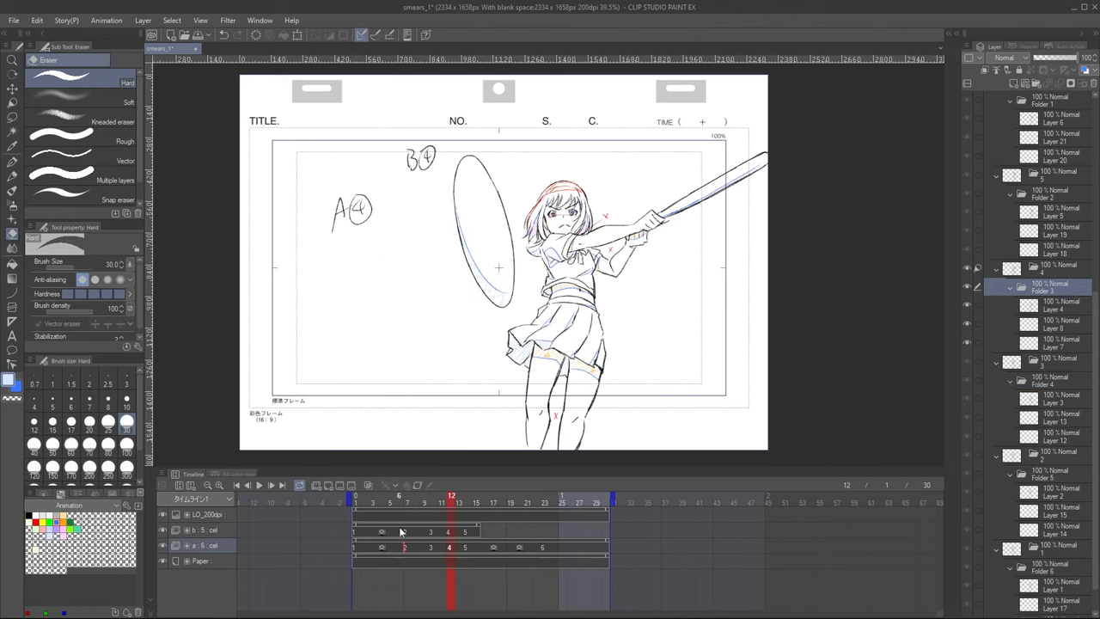
{"action": "mouse_move", "coordinate": [396, 522]}
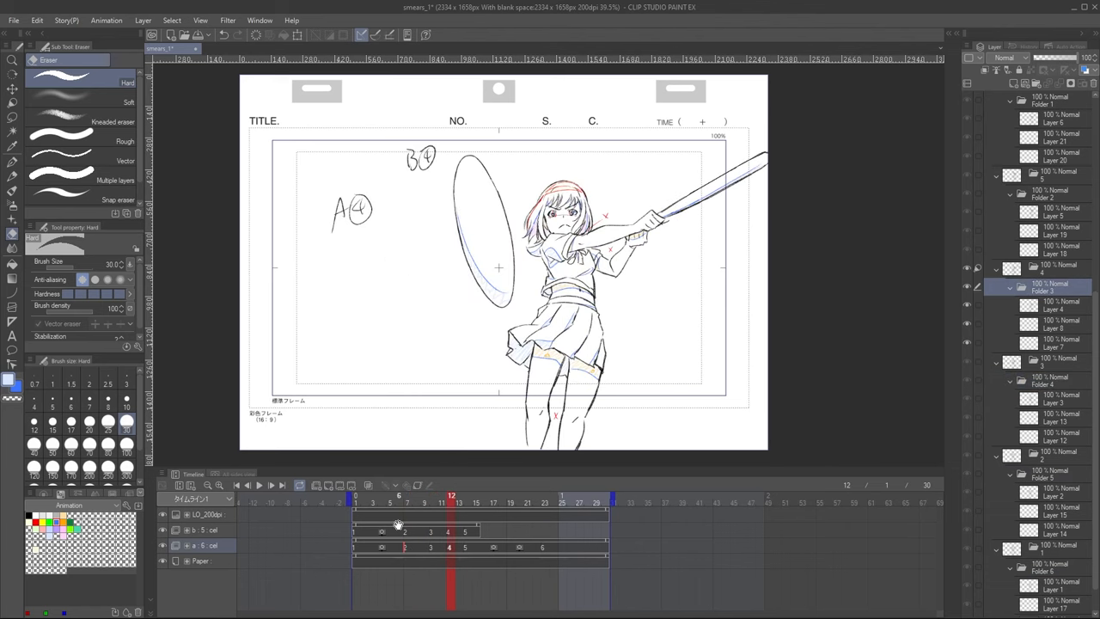
{"action": "left_click", "coordinate": [464, 500]}
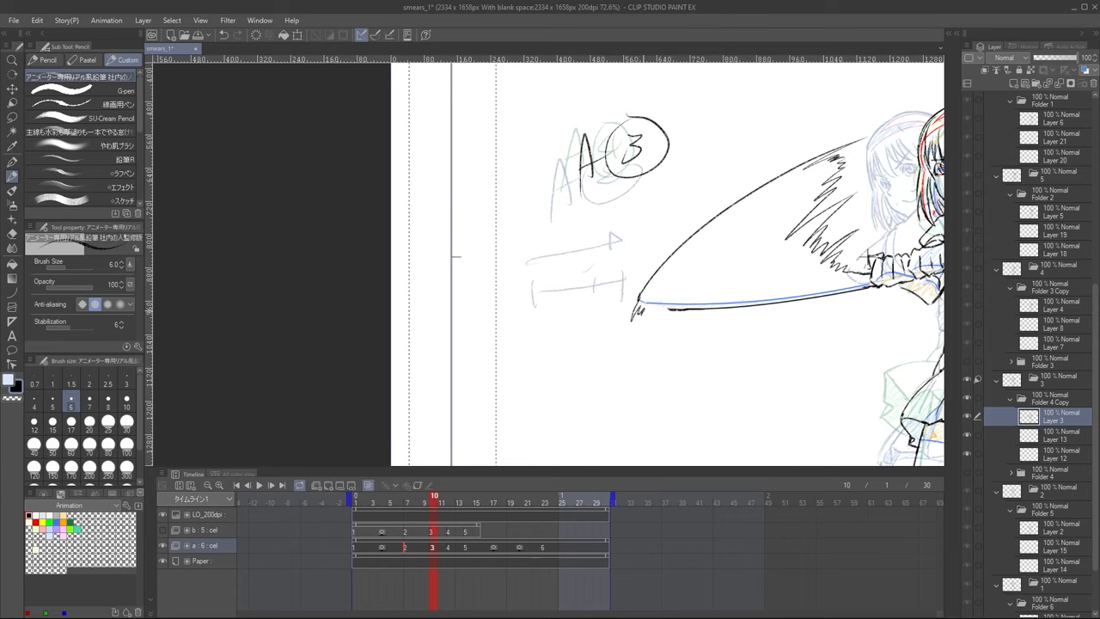
- Zoom in and sketch a wide curved smear with a scribbled trailing edge behind the bat
{"action": "scroll", "scroll_direction": "down", "scroll_amount": 3}
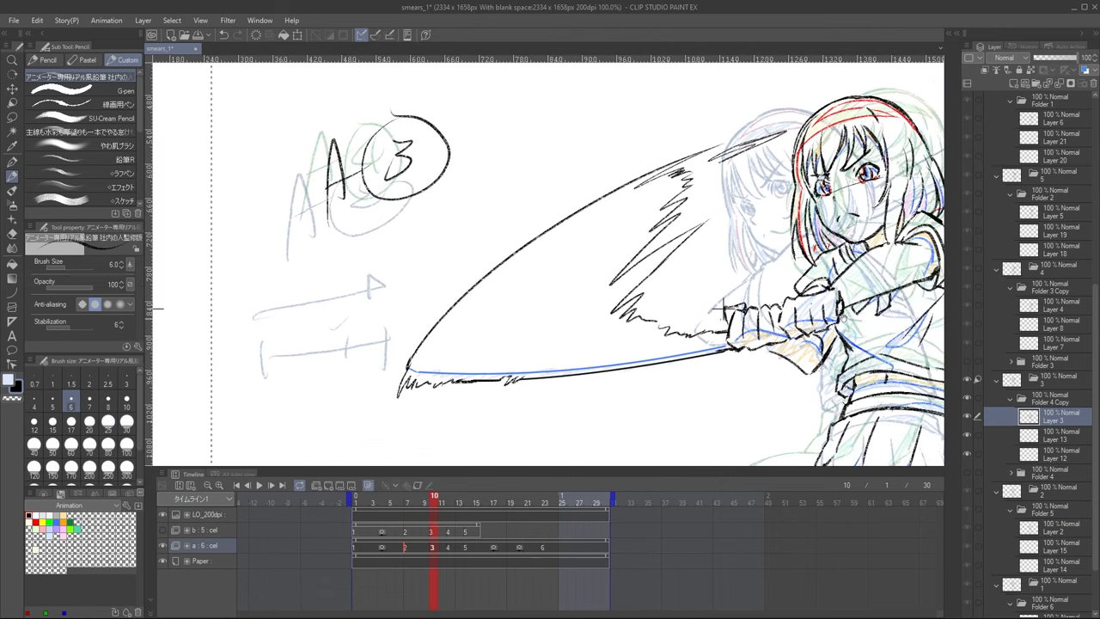
{"action": "left_click", "coordinate": [1063, 433]}
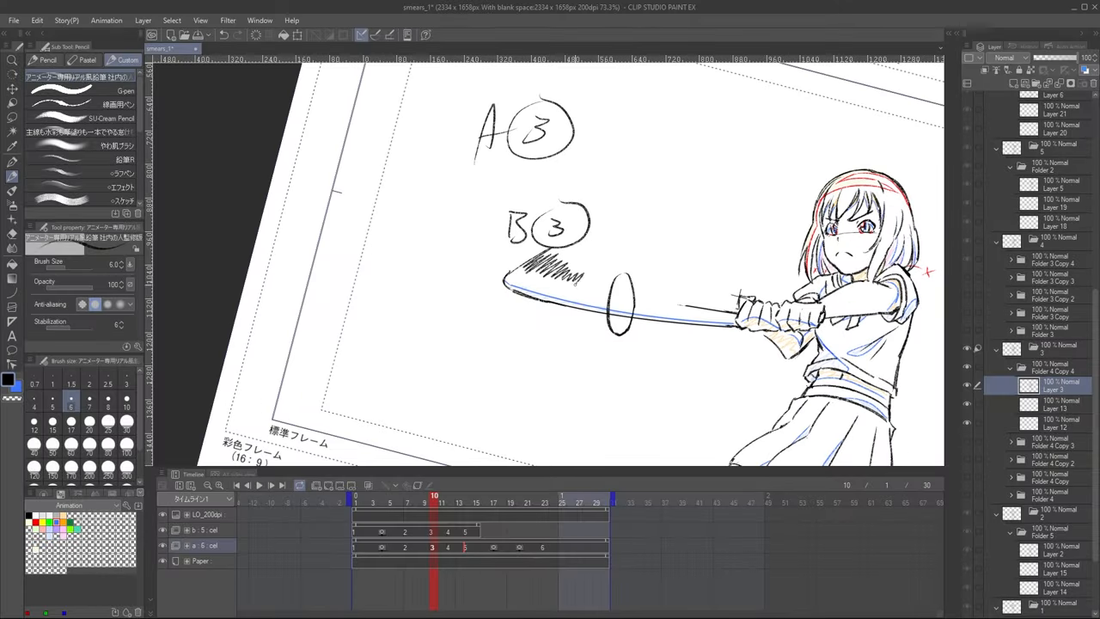
- Draw hatched smear strokes at the bat tip and streaky lines along its length on B4
{"action": "left_click_drag", "start_coordinate": [585, 275], "coordinate": [653, 306]}
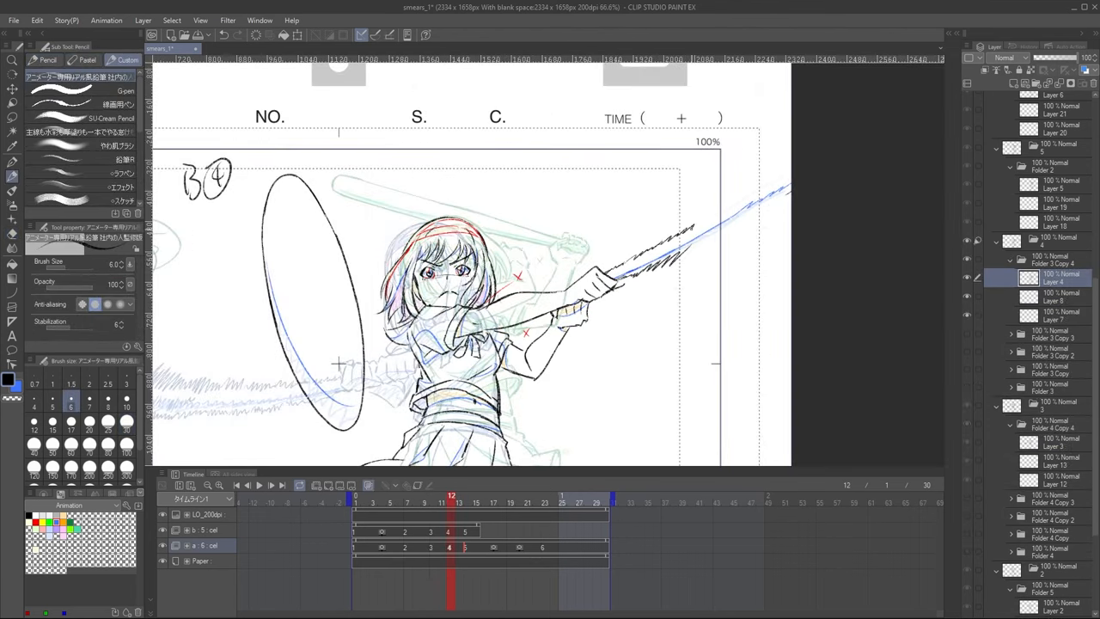
{"action": "left_click_drag", "start_coordinate": [653, 240], "coordinate": [773, 180]}
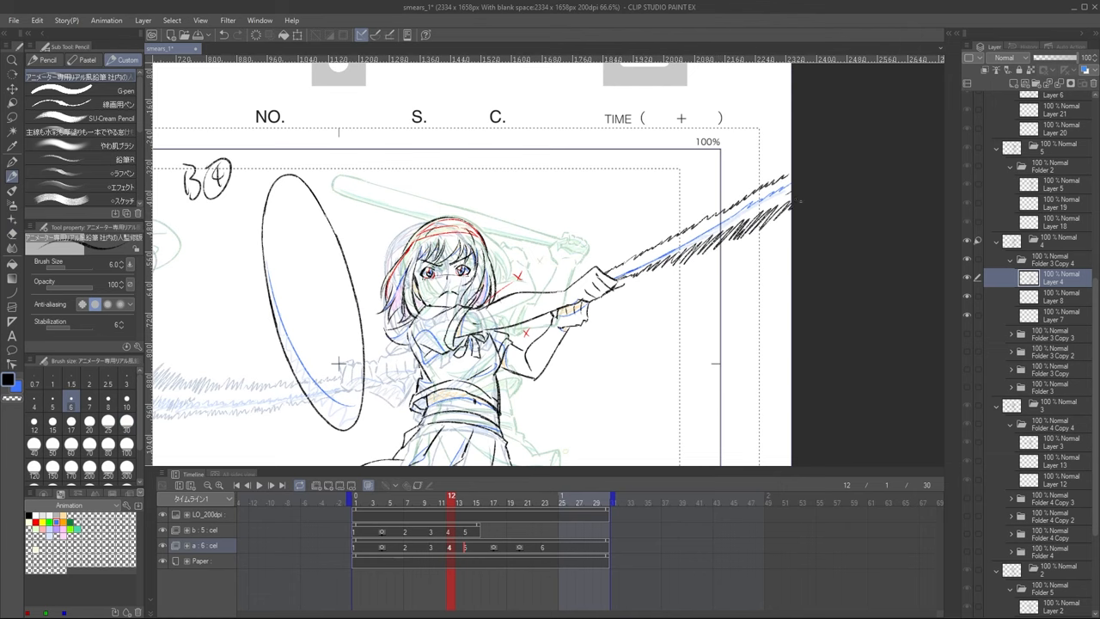